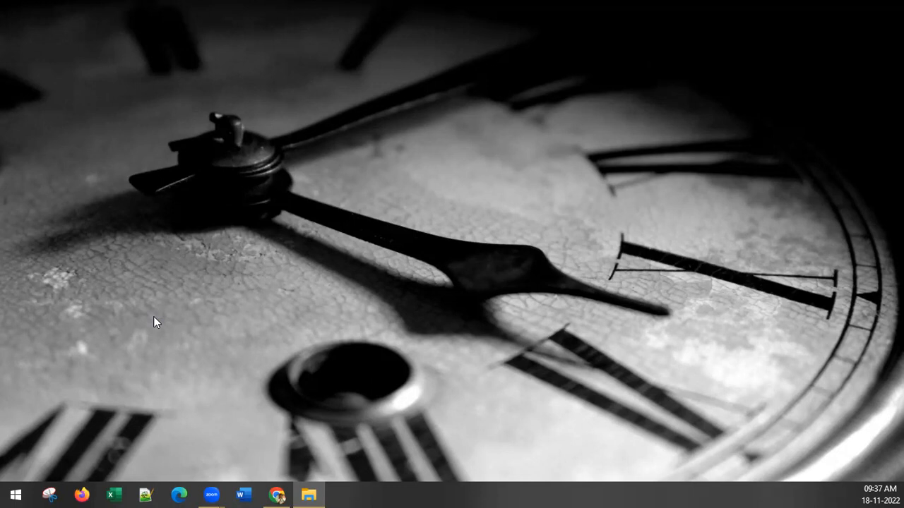
pyautogui.moveTo(9, 494)
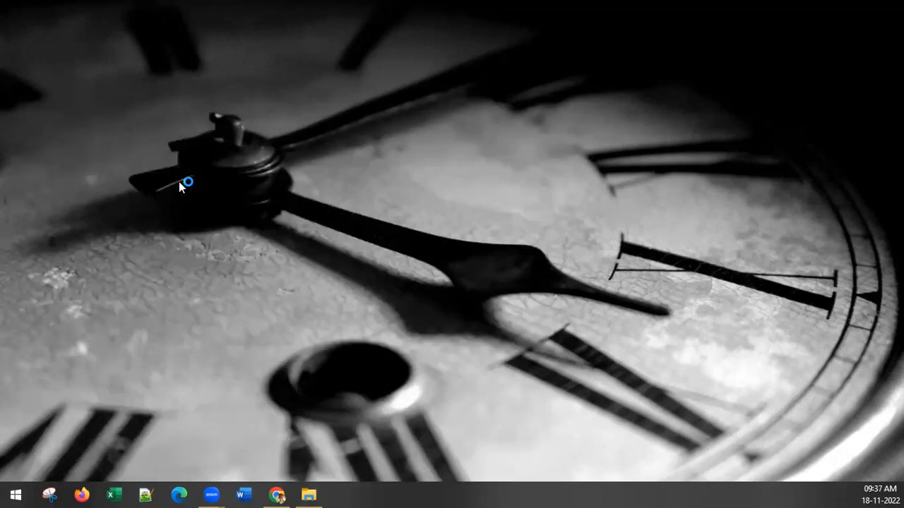
pyautogui.moveTo(376, 219)
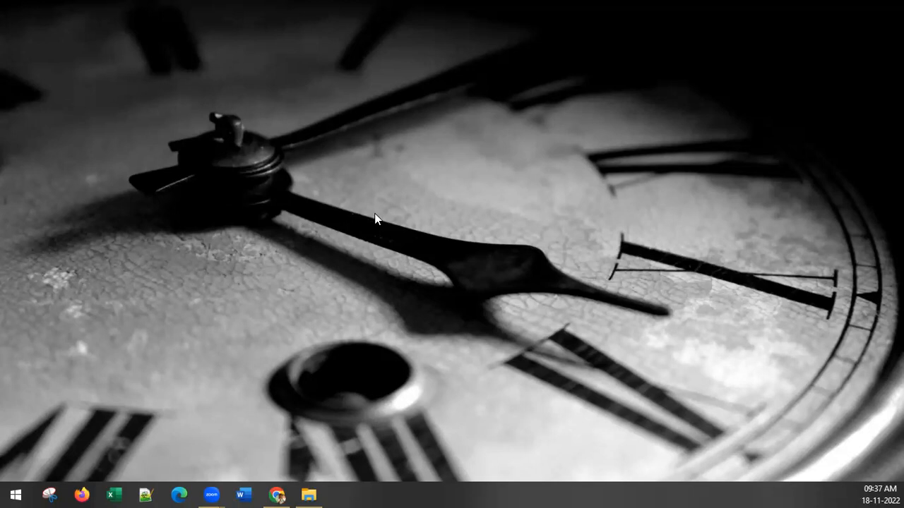
pyautogui.moveTo(379, 213)
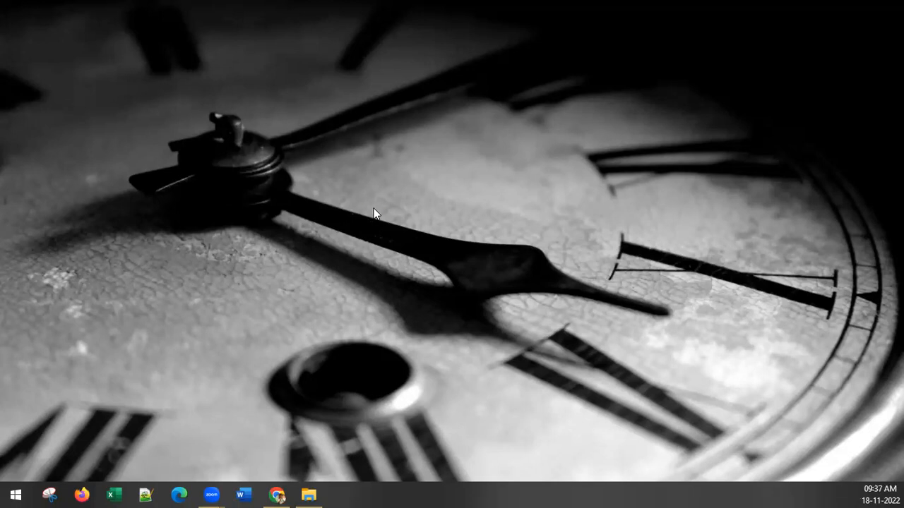
# - Launch Tableau Public from the taskbar and bring its start page to the front
pyautogui.click(211, 494)
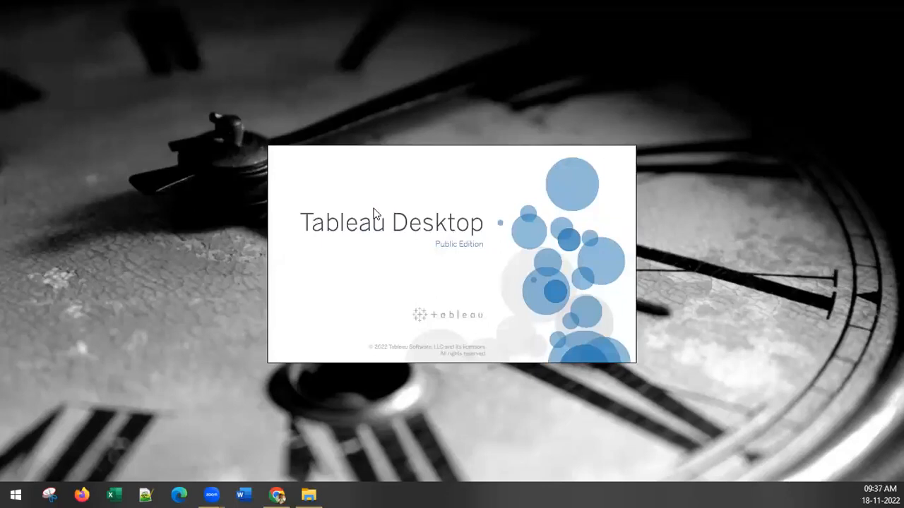
pyautogui.moveTo(347, 205)
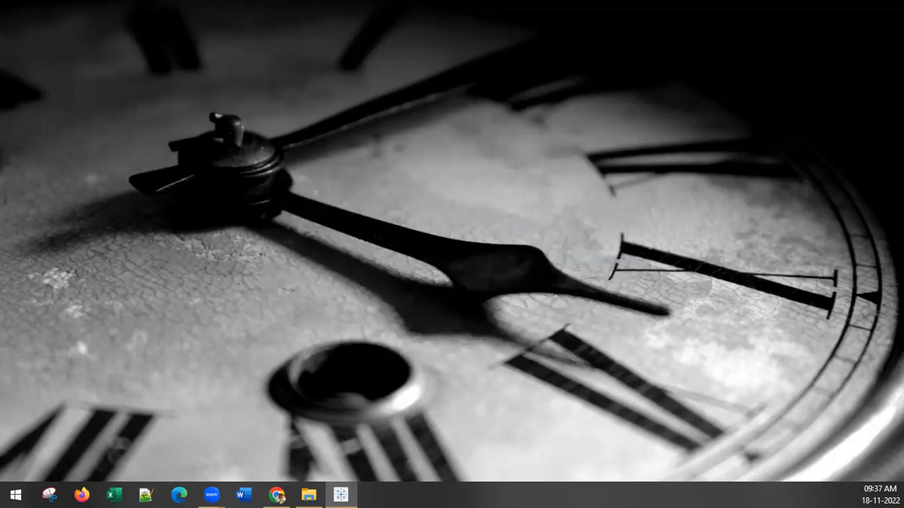
pyautogui.click(340, 494)
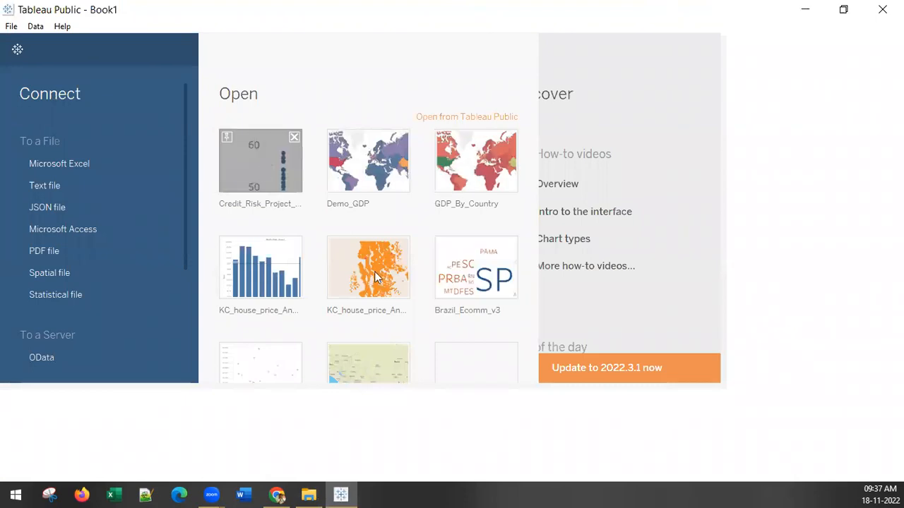
pyautogui.moveTo(494, 272)
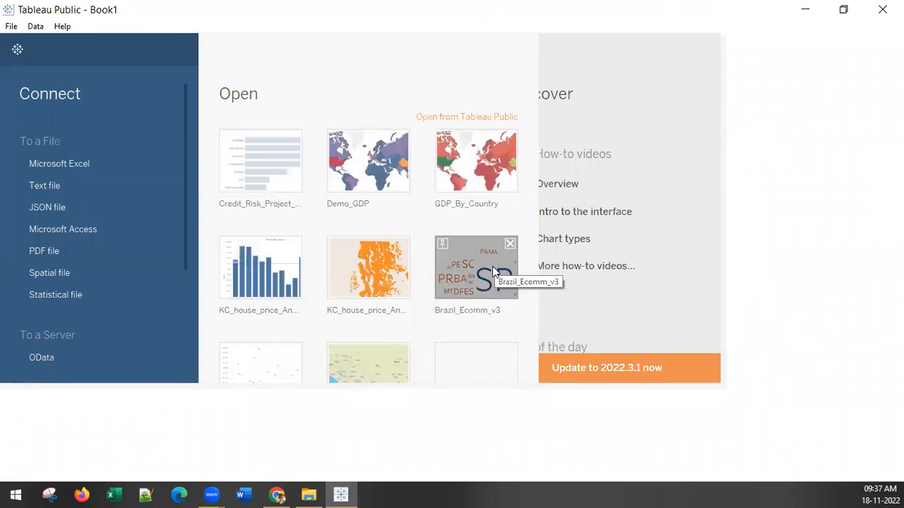
pyautogui.moveTo(261, 160)
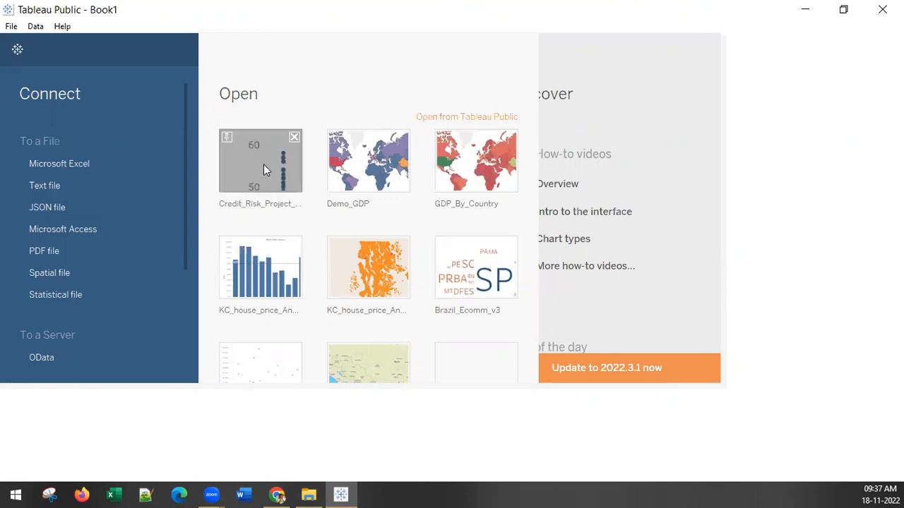
pyautogui.moveTo(371, 170)
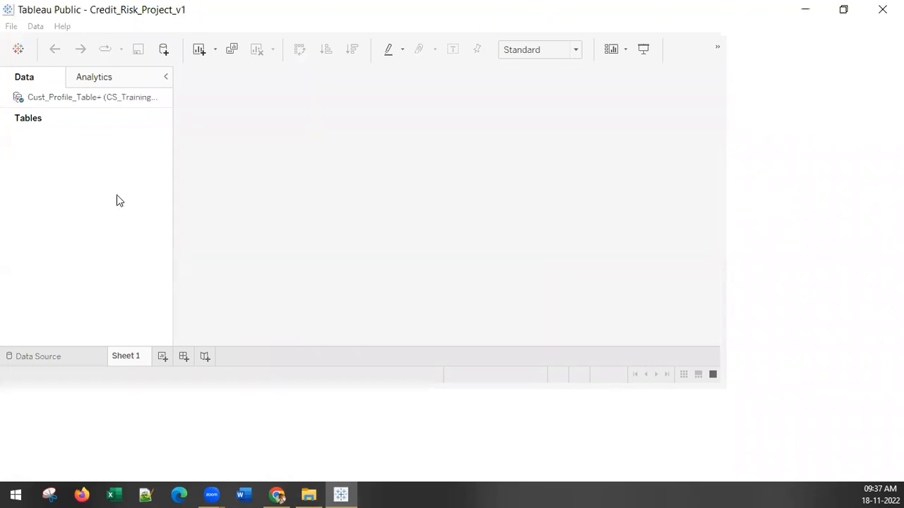
pyautogui.moveTo(325, 177)
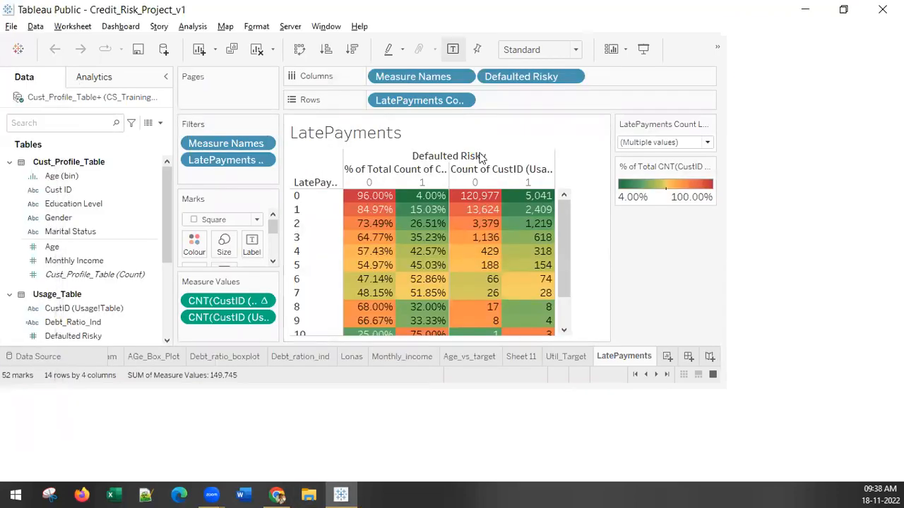
pyautogui.moveTo(883, 9)
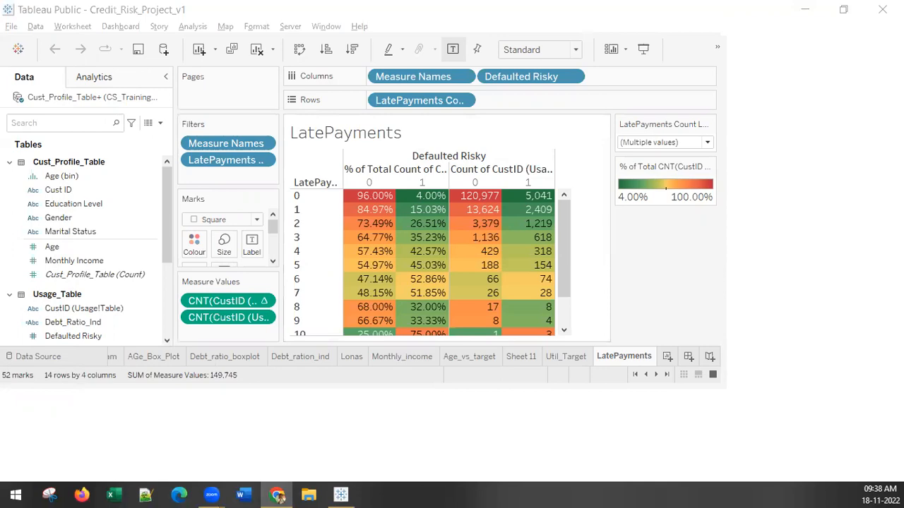
pyautogui.moveTo(561, 15)
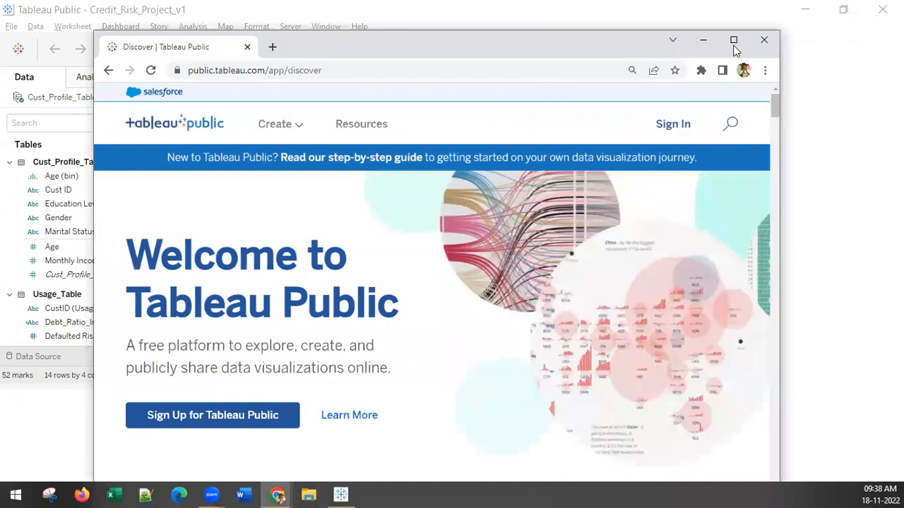
# - Maximize Chrome and sign in to the Tableau Public website with email and password
pyautogui.click(733, 39)
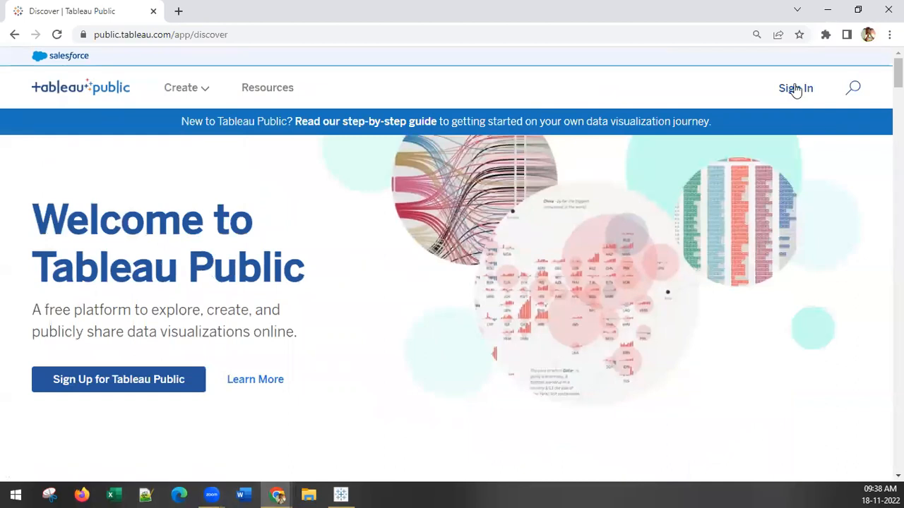
pyautogui.click(795, 87)
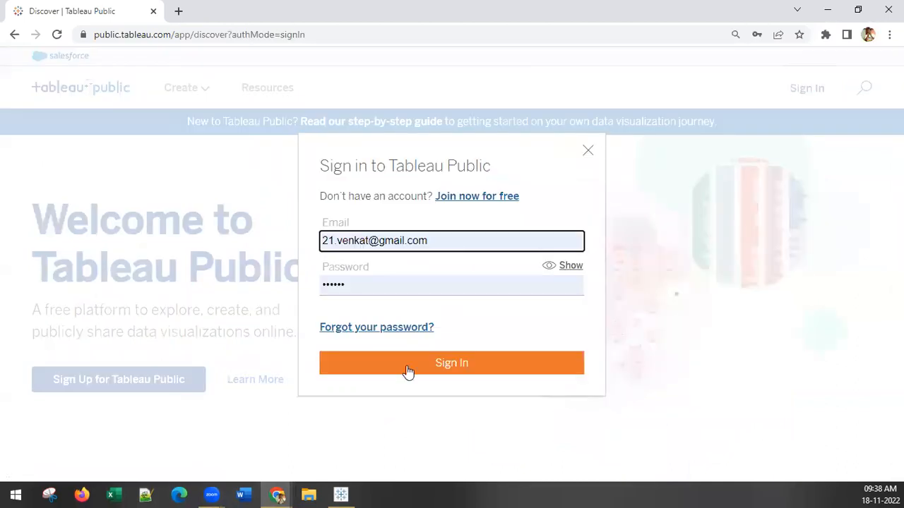
pyautogui.click(451, 363)
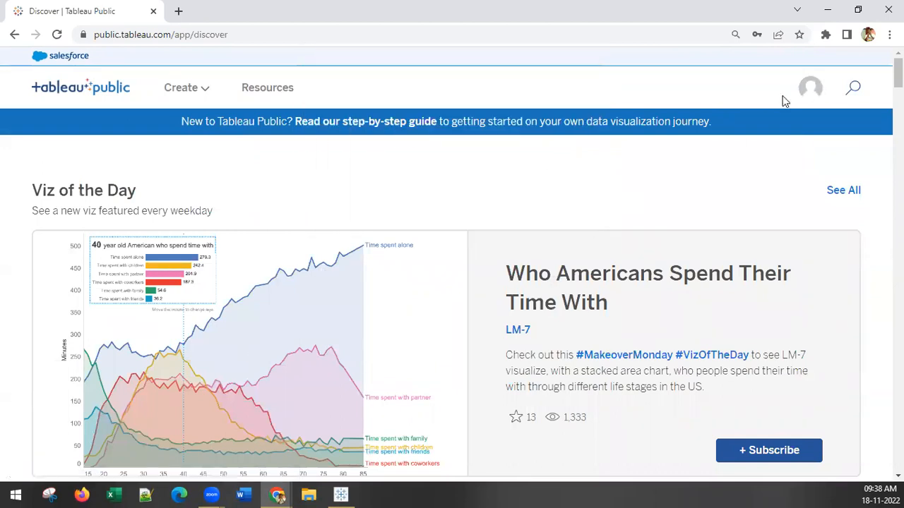
# - View My Profile's published vizzes list showing Credit_Risk_Project_v1
pyautogui.click(810, 87)
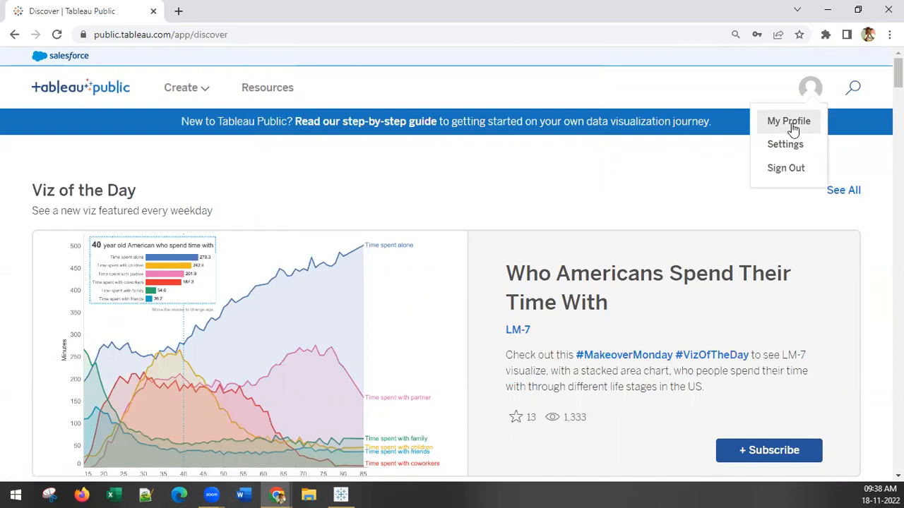
pyautogui.click(788, 120)
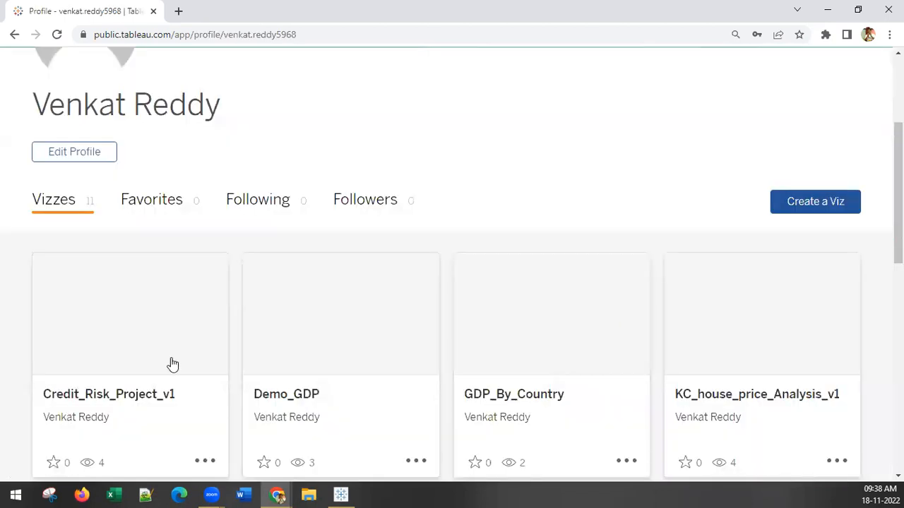
pyautogui.moveTo(119, 404)
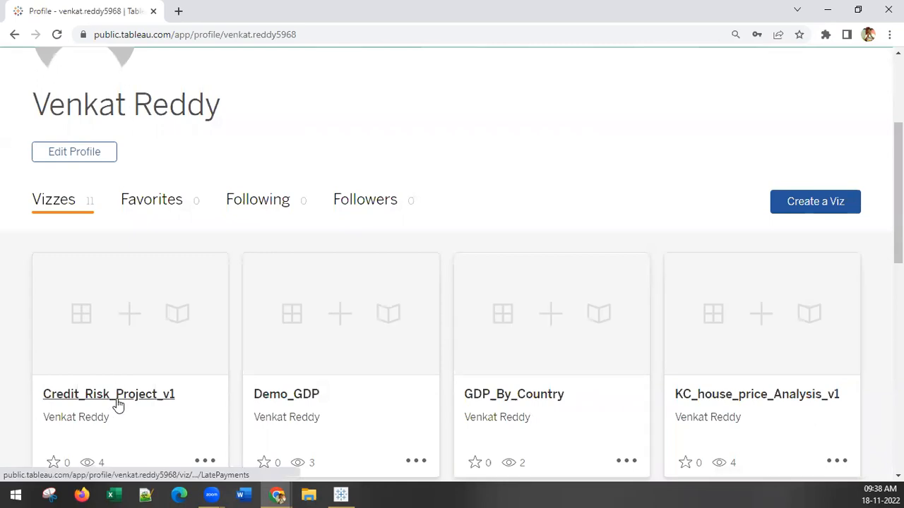
pyautogui.scroll(-3)
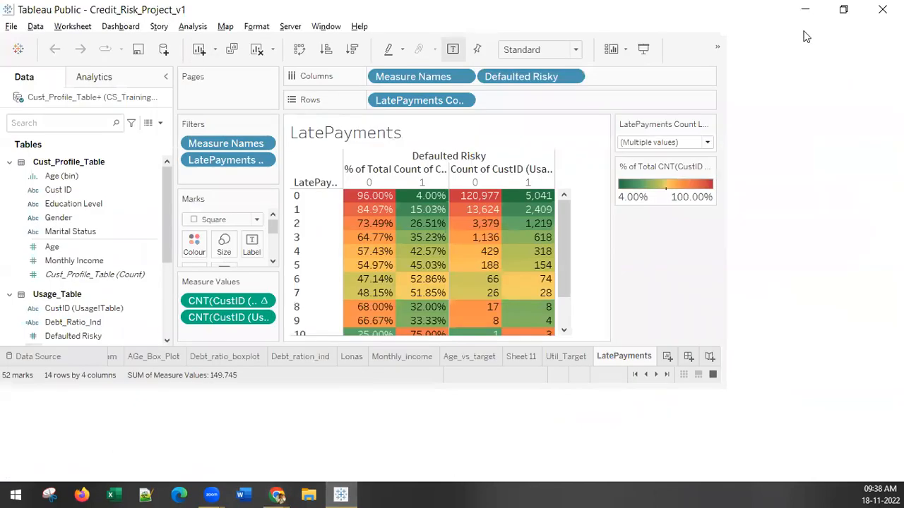
pyautogui.moveTo(492, 396)
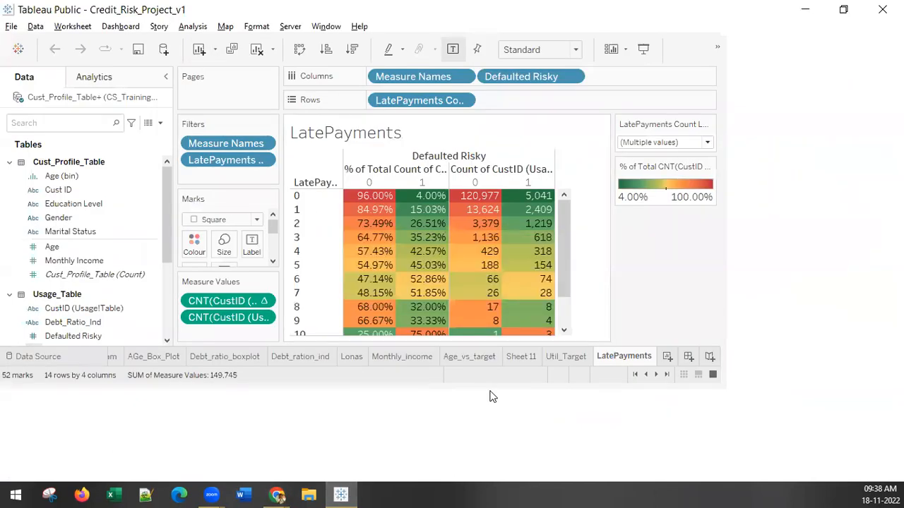